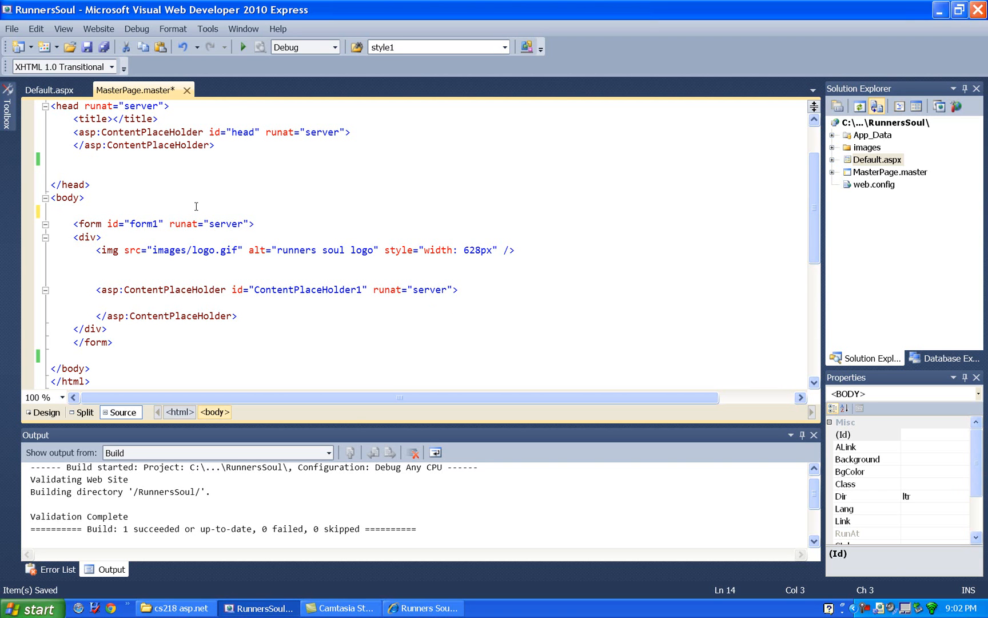
Step: Insert <div id="mainWrapper"> after <body> and remove the auto-inserted closing tag
{"action": "type", "text": "<div></div>"}
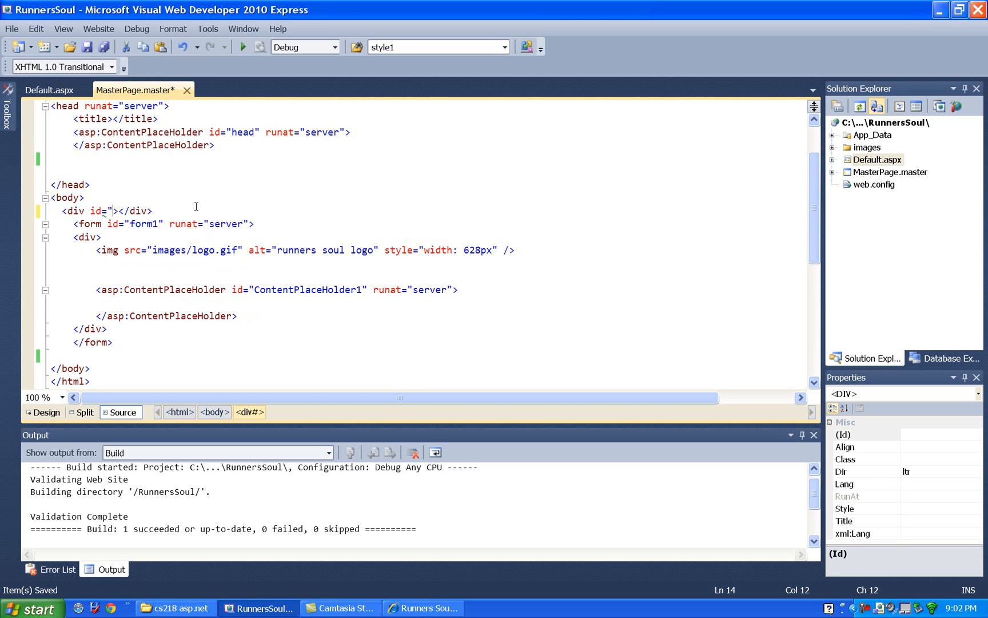
{"action": "type", "text": "mainWrap"}
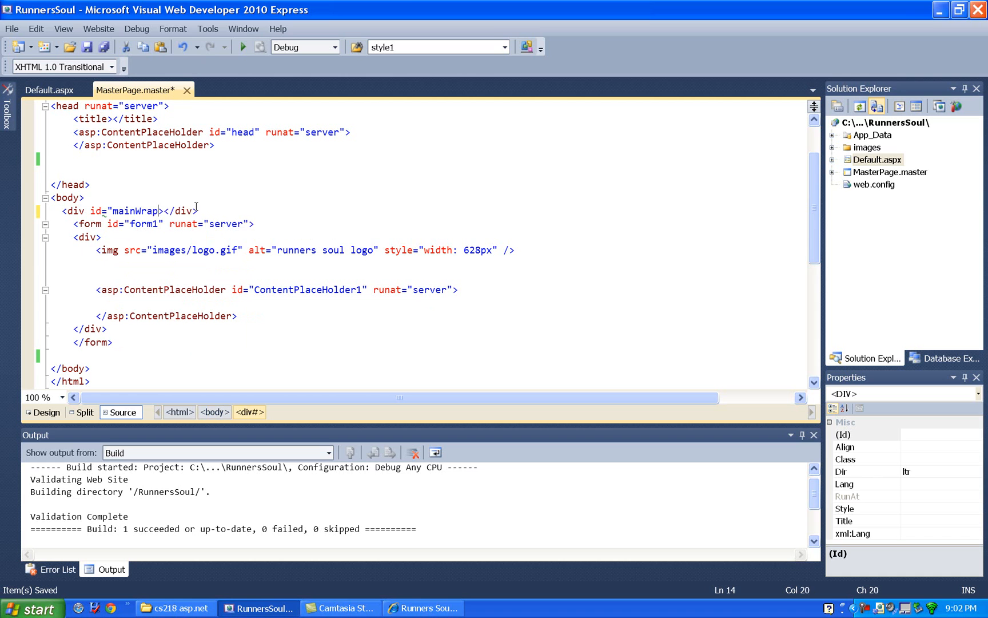
{"action": "type", "text": "per\">"}
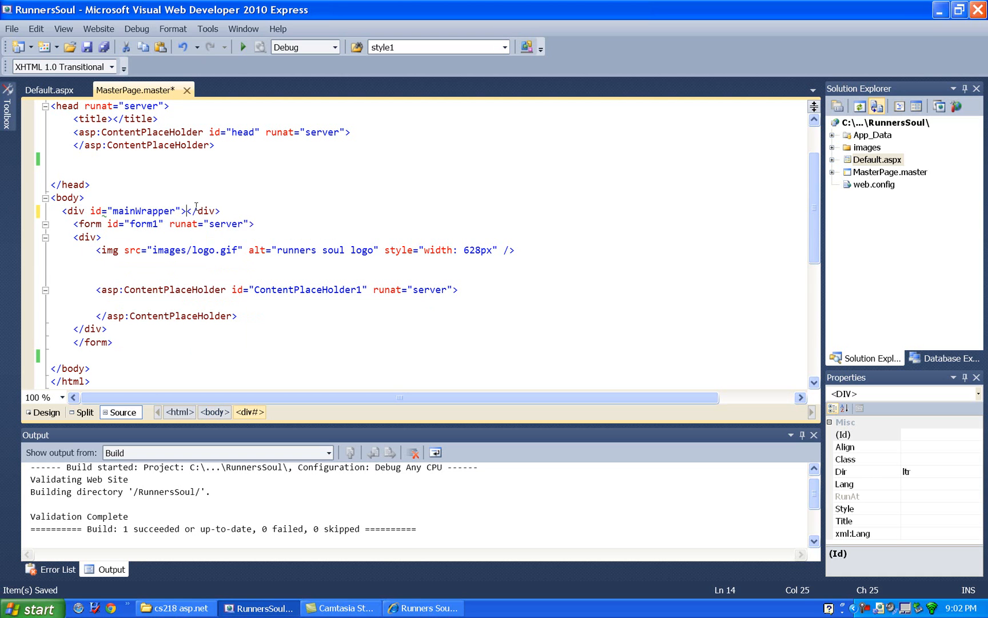
{"action": "double_click", "coordinate": [203, 211]}
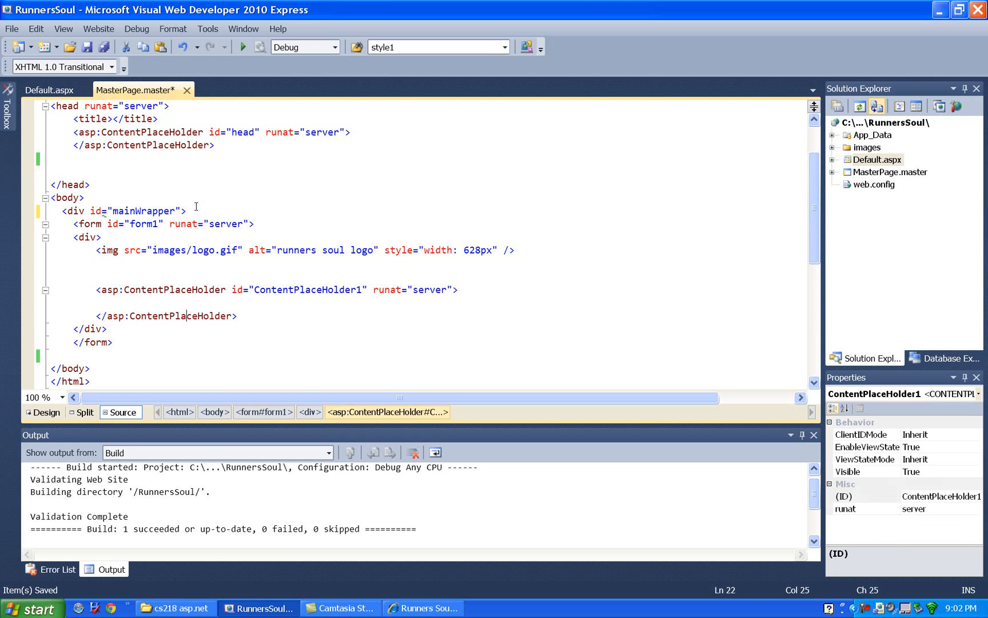
Step: Close the mainWrapper div with </div> just before </body>, nesting the form inside it
{"action": "left_click", "coordinate": [57, 355]}
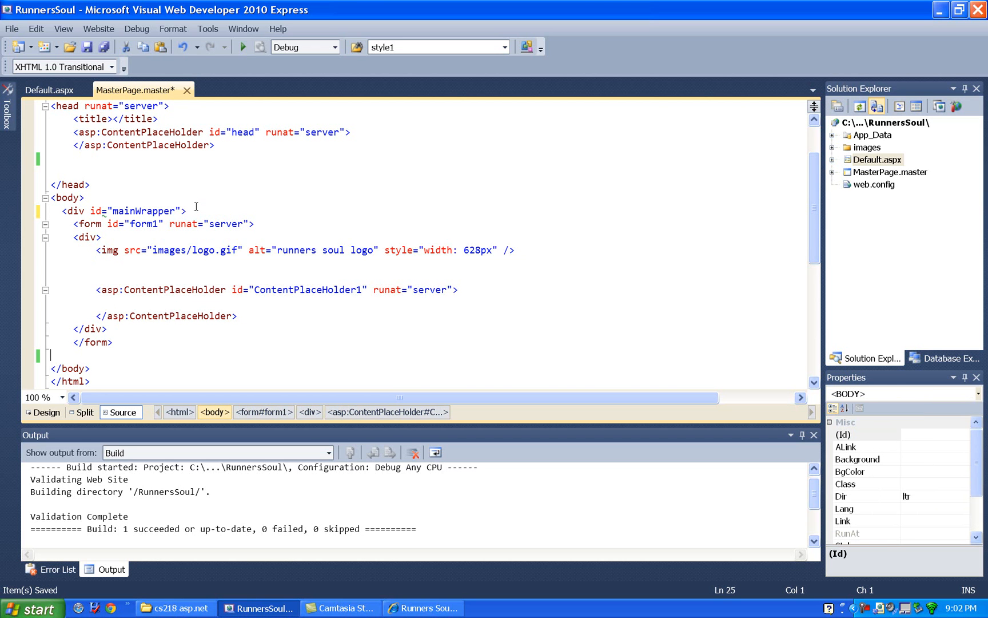
{"action": "type", "text": "</div>"}
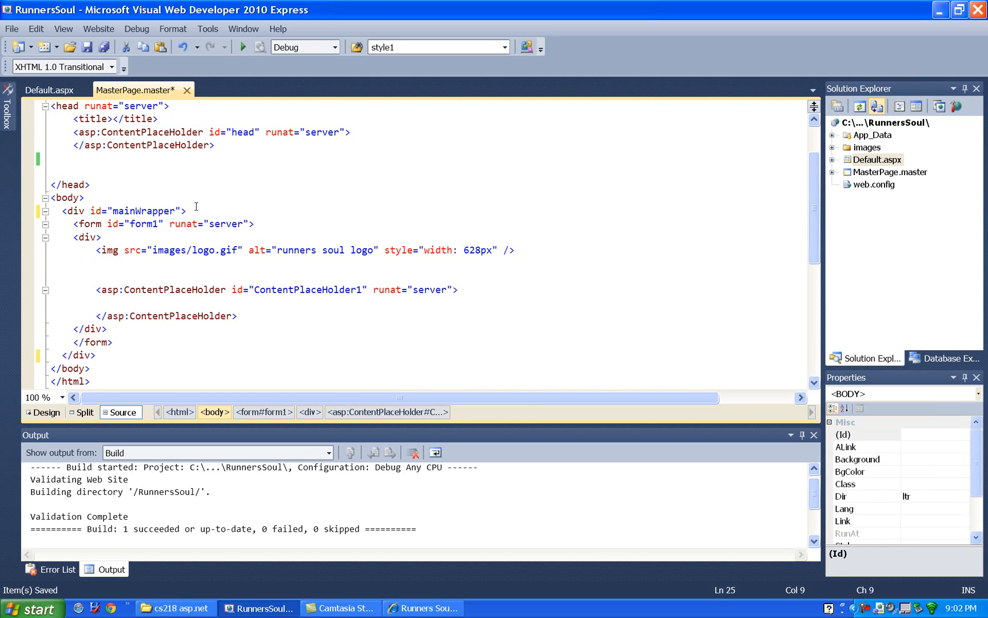
{"action": "left_click", "coordinate": [95, 263]}
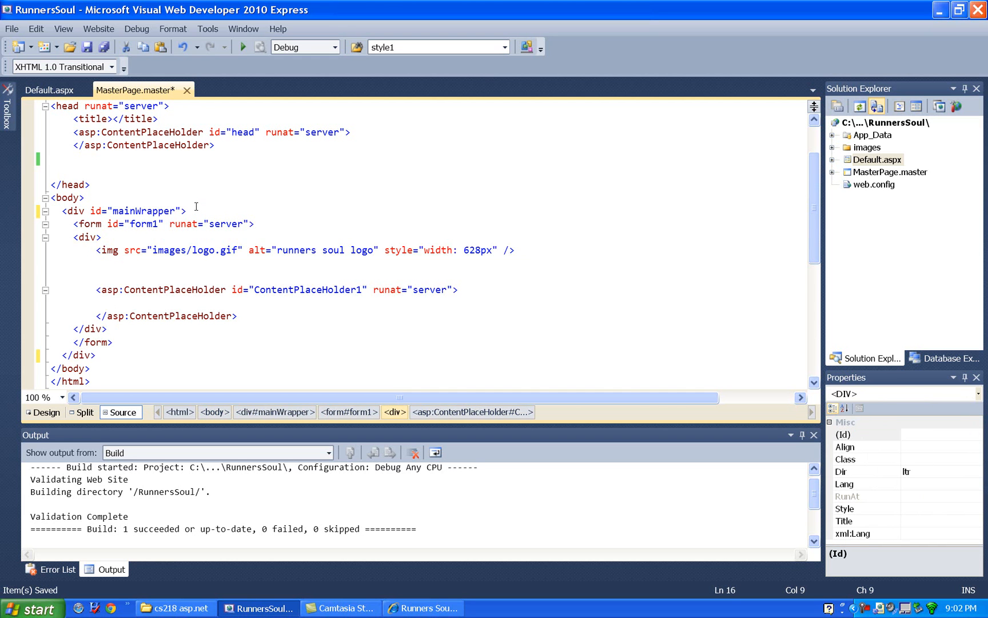
{"action": "left_click", "coordinate": [73, 158]}
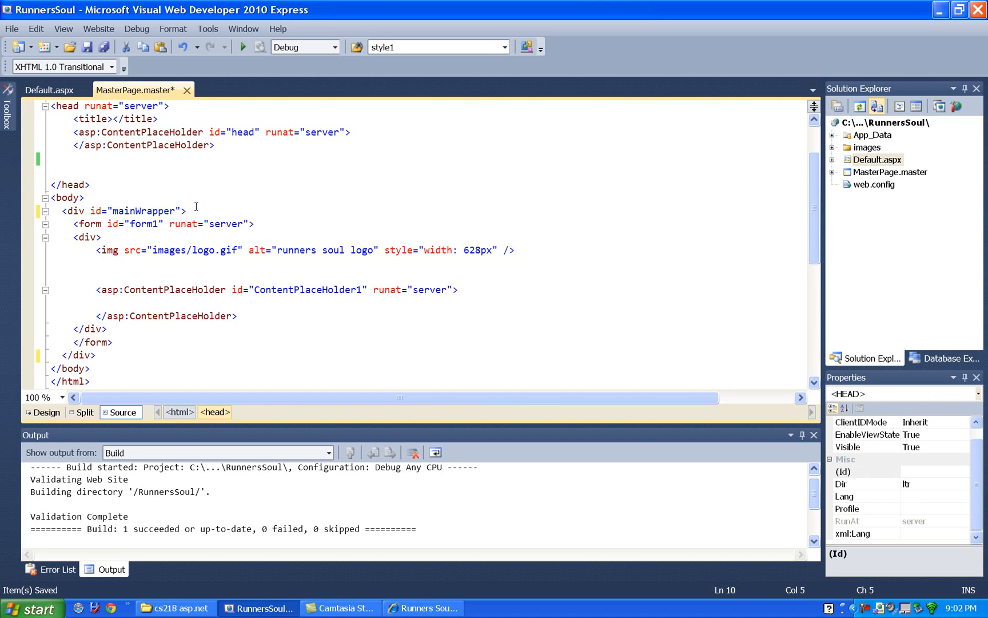
Step: Add an empty <style type="text/css"> block in the head via IntelliSense
{"action": "type", "text": "<"}
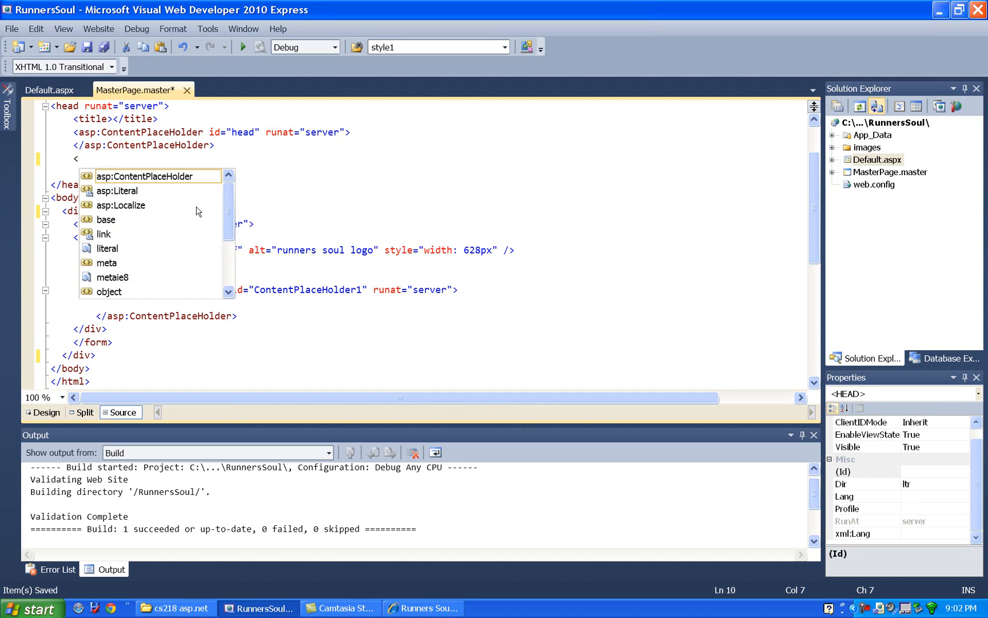
{"action": "type", "text": "style ></style>"}
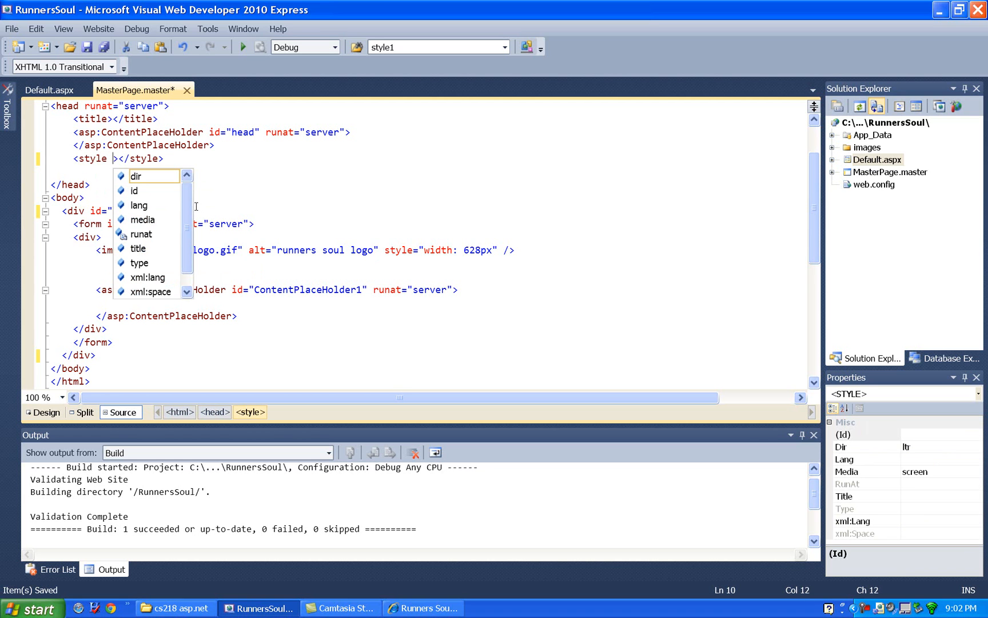
{"action": "type", "text": "text/css\""}
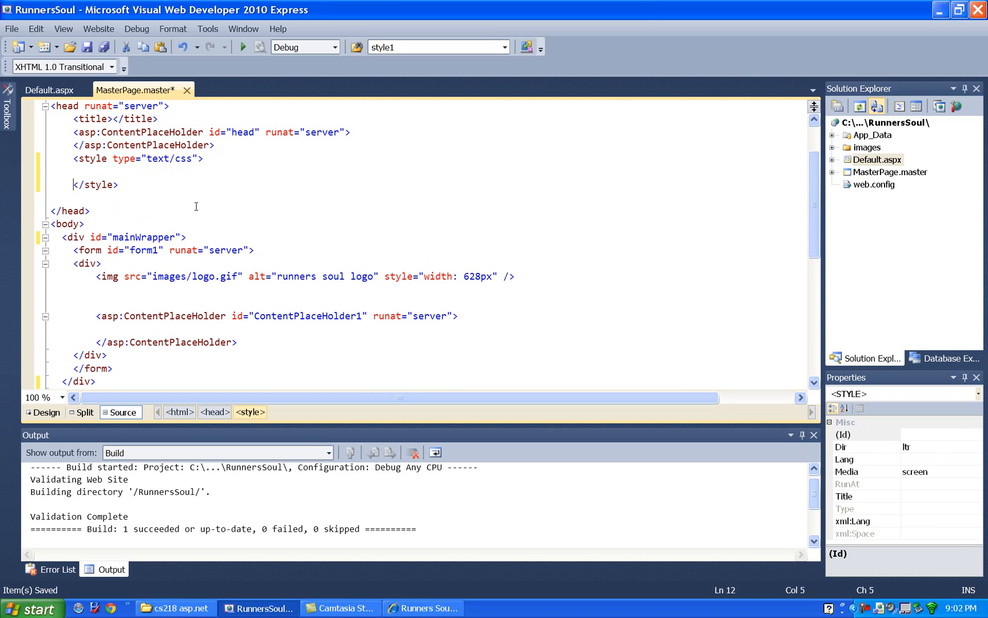
{"action": "left_click", "coordinate": [93, 184]}
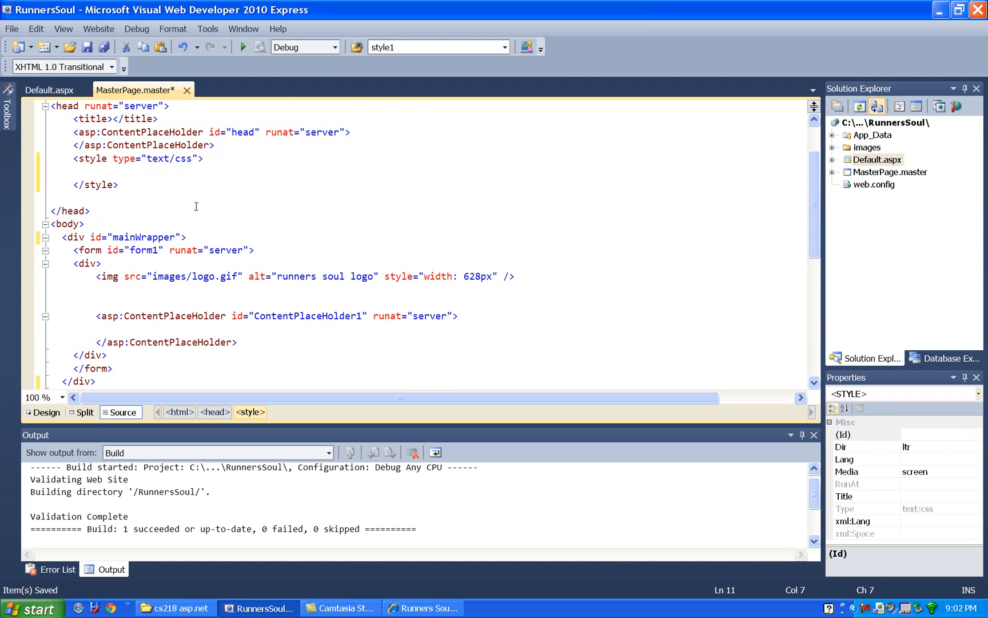
Step: Start the #mainWrapper rule with position:relative and width:760px
{"action": "type", "text": "#main"}
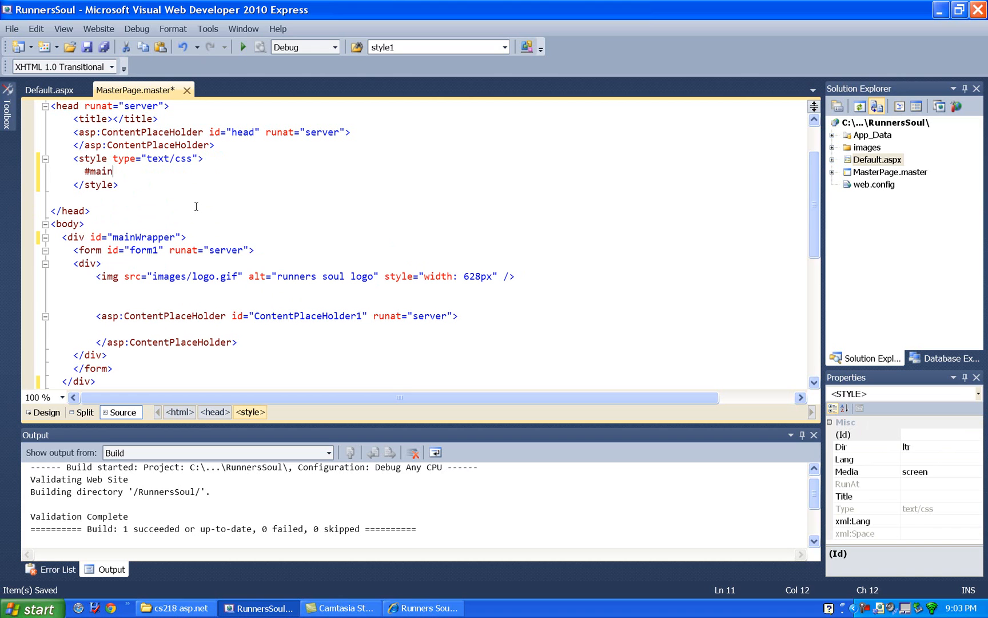
{"action": "type", "text": "Wrapper"}
{"action": "type", "text": "{"}
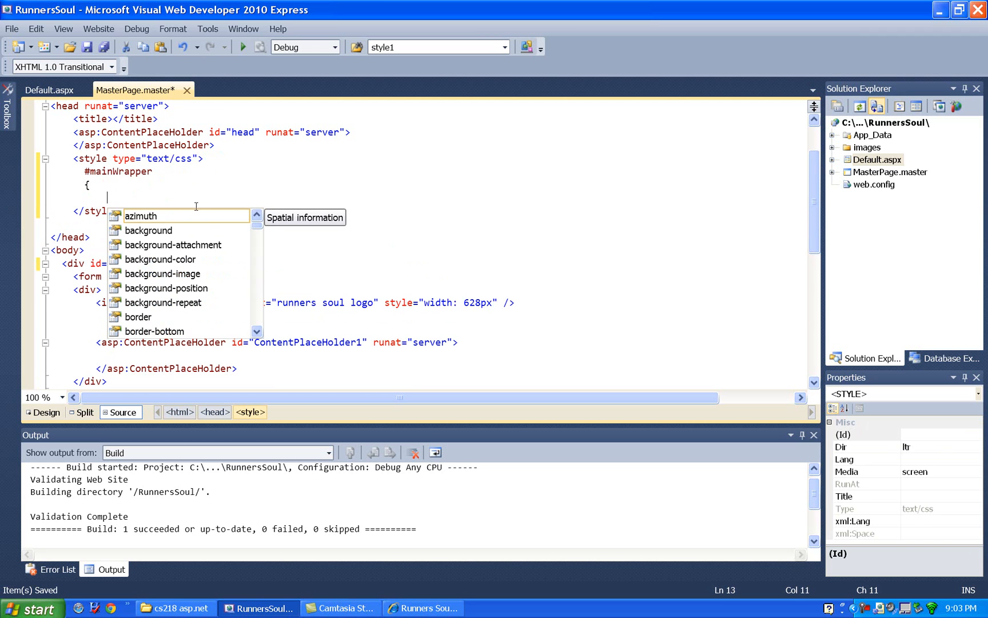
{"action": "type", "text": "positin"}
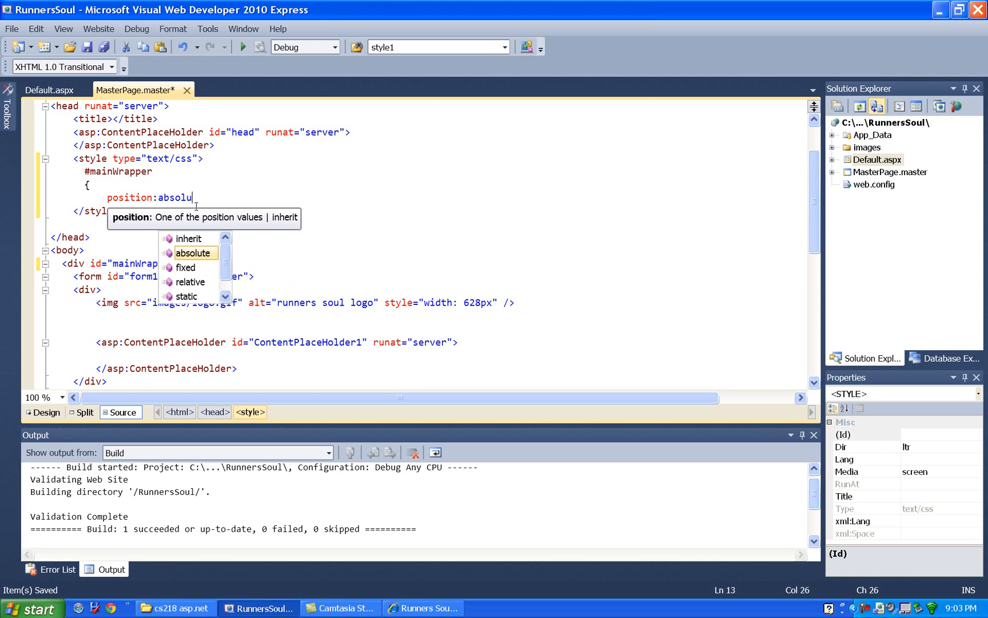
{"action": "key", "text": "BackSpace"}
{"action": "type", "text": "relative;"}
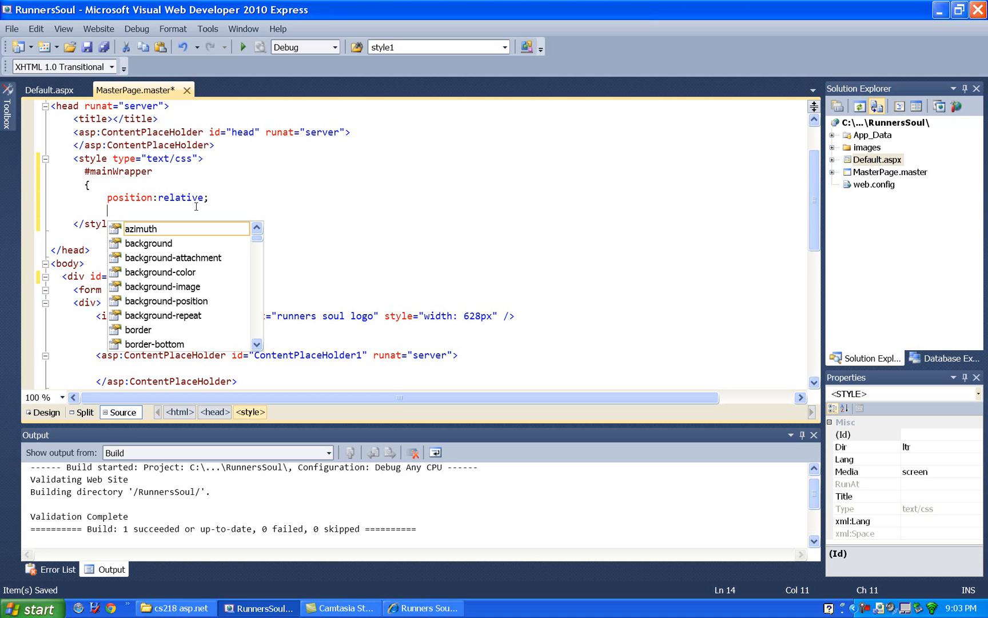
{"action": "type", "text": "width;"}
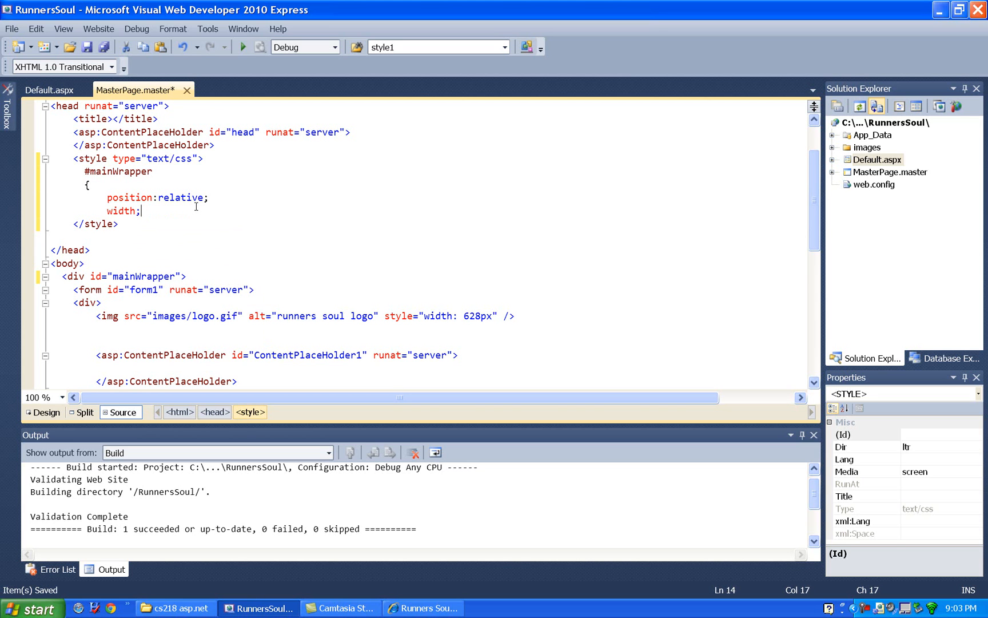
{"action": "type", "text": ":"}
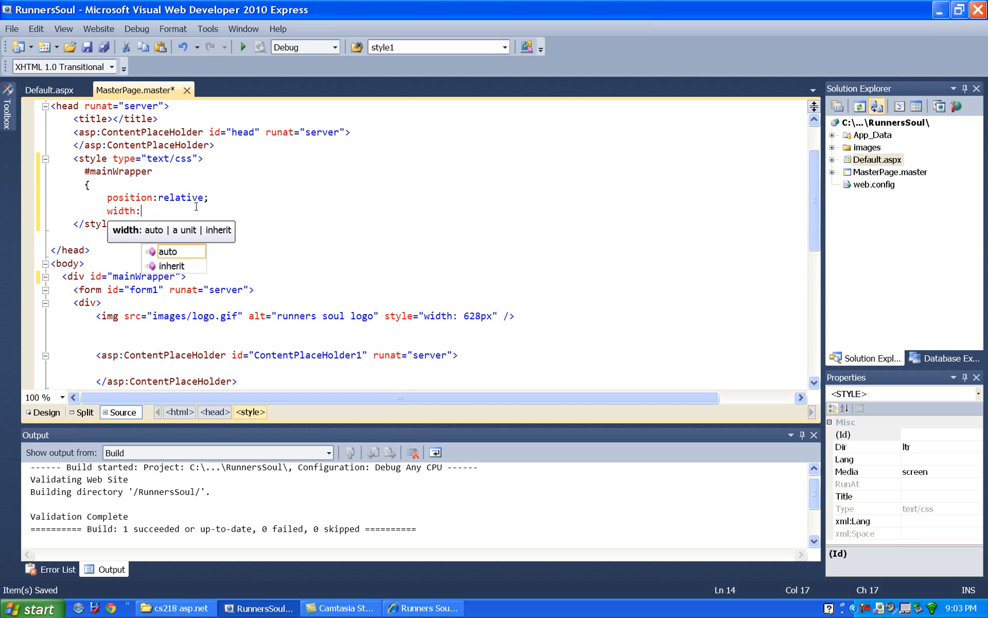
{"action": "type", "text": "760px;"}
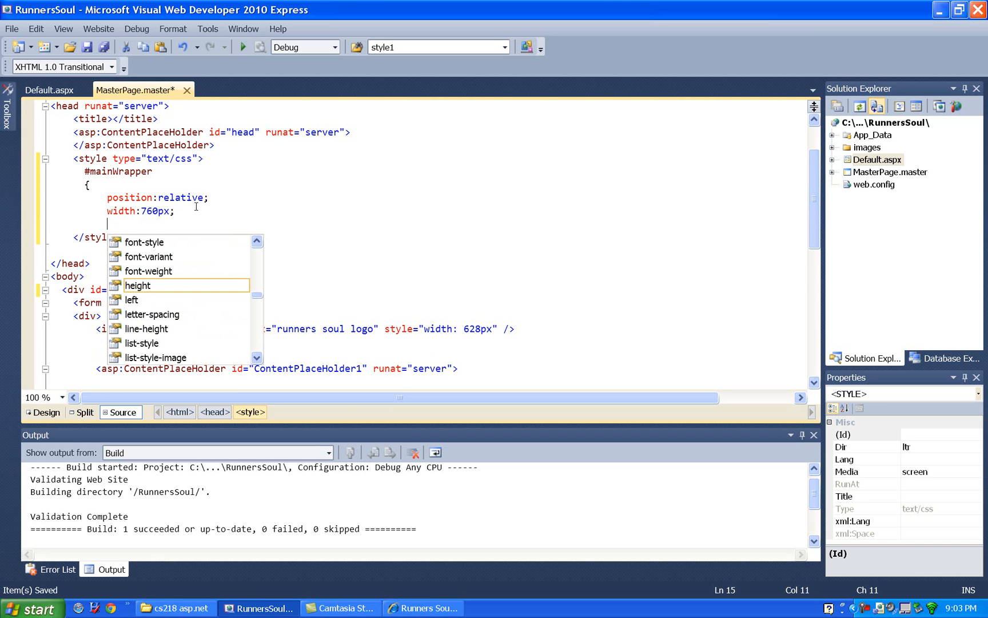
Step: Add min-height:550px, background-color:White and margin:0 auto to #mainWrapper
{"action": "type", "text": "min-height:"}
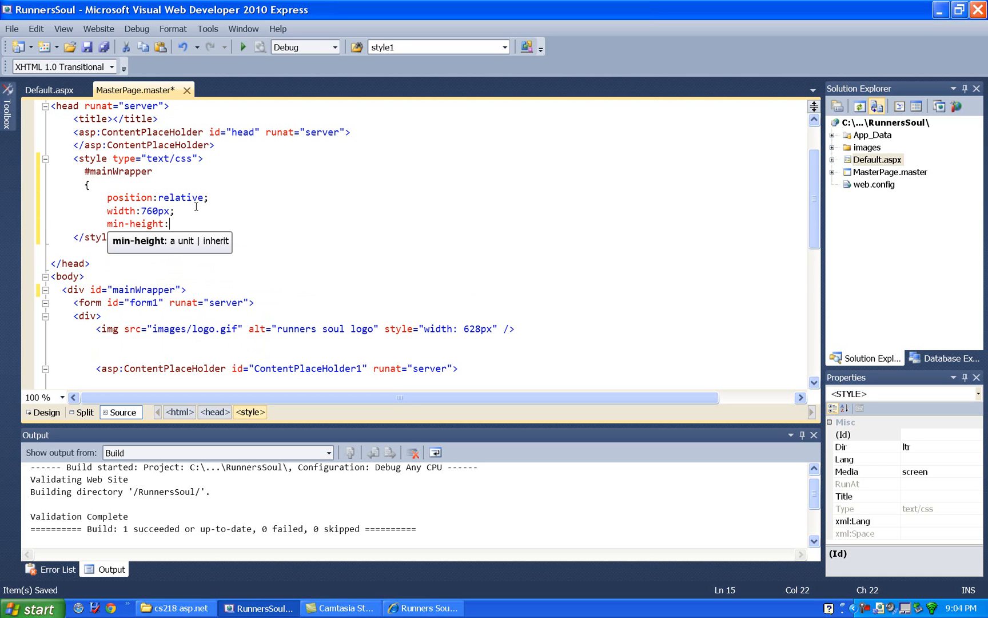
{"action": "type", "text": "550px"}
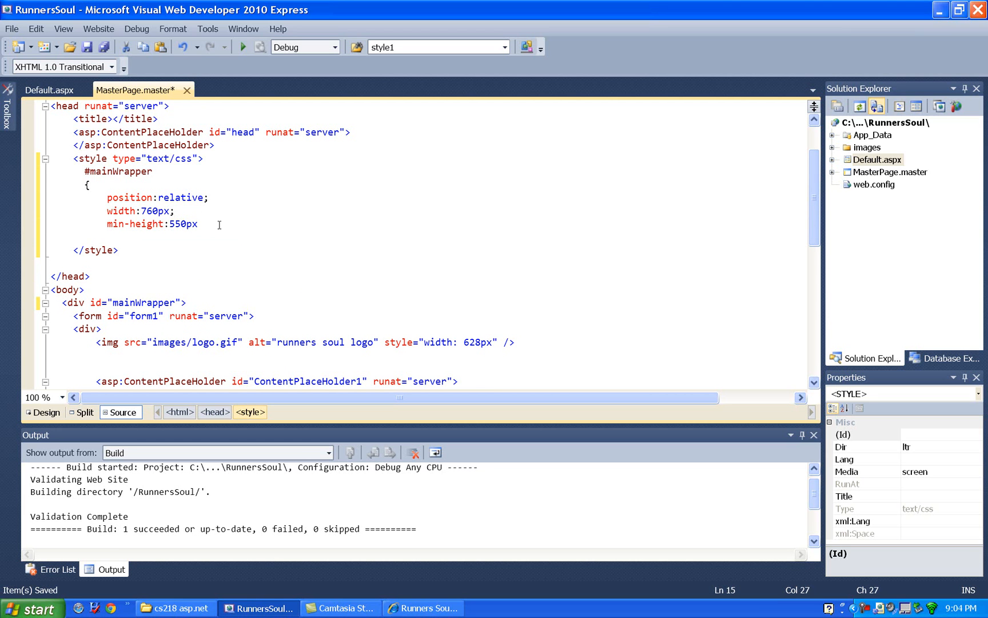
{"action": "type", "text": ";"}
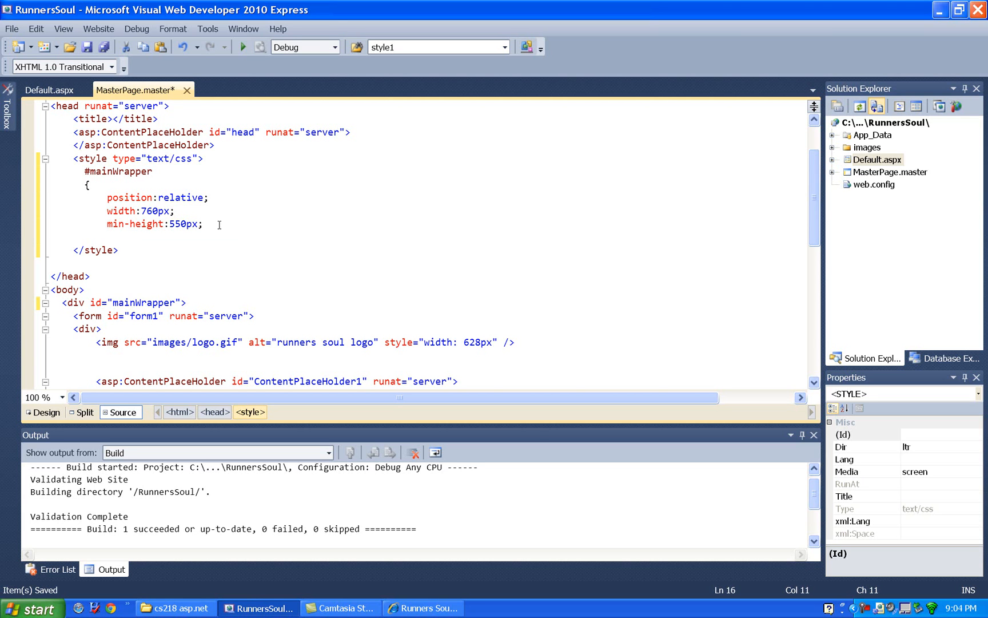
{"action": "type", "text": "backgrou"}
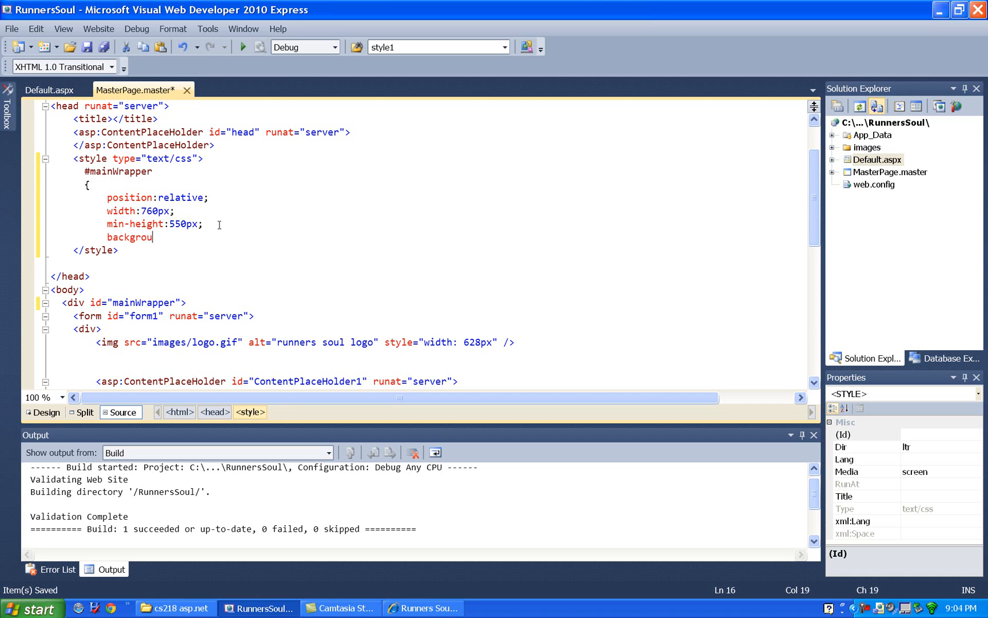
{"action": "type", "text": "nd-color:White;"}
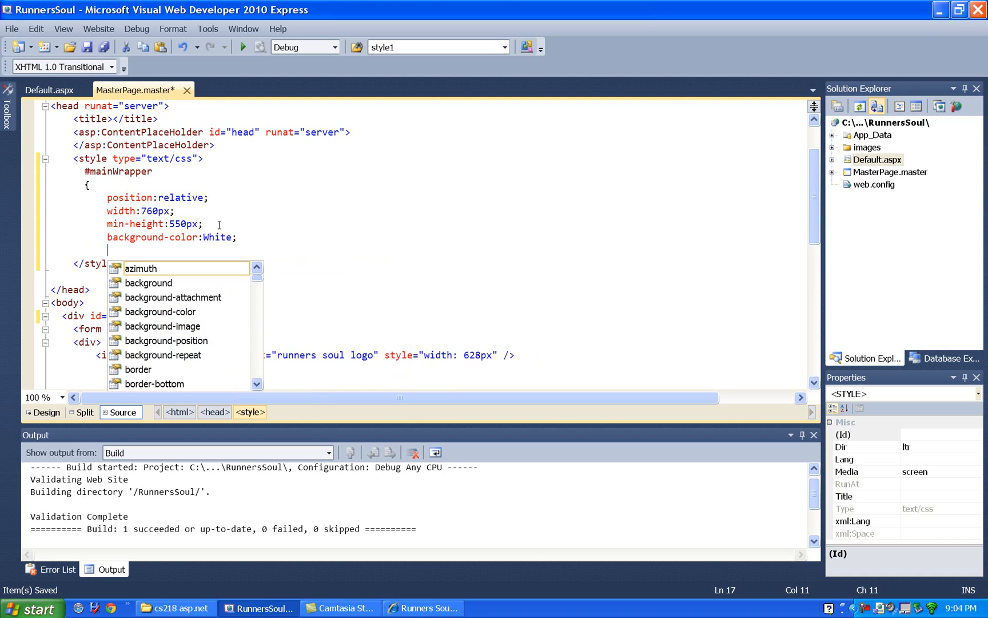
{"action": "mouse_move", "coordinate": [140, 267]}
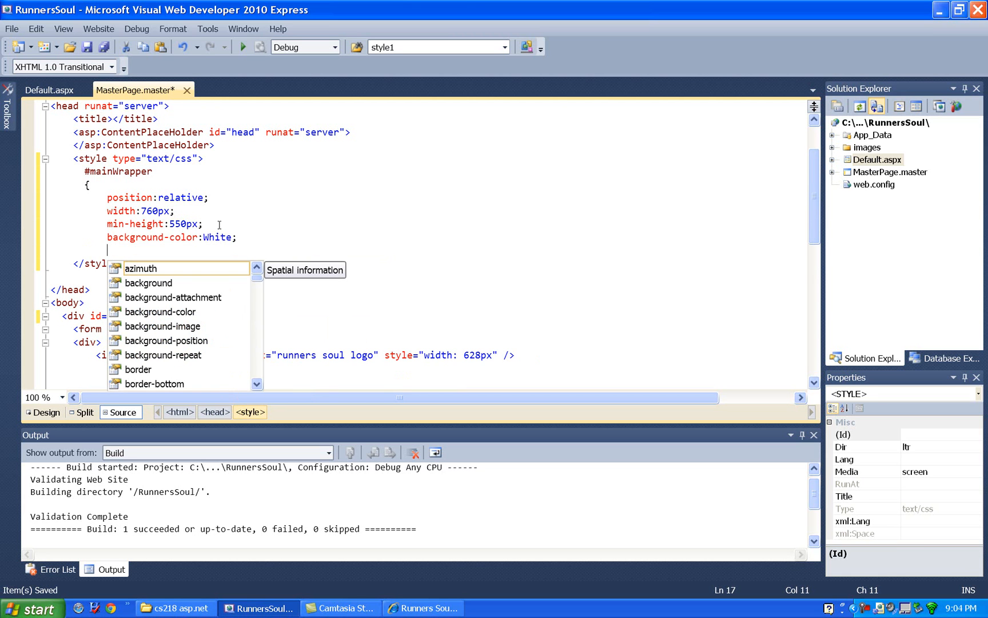
{"action": "type", "text": "margin:"}
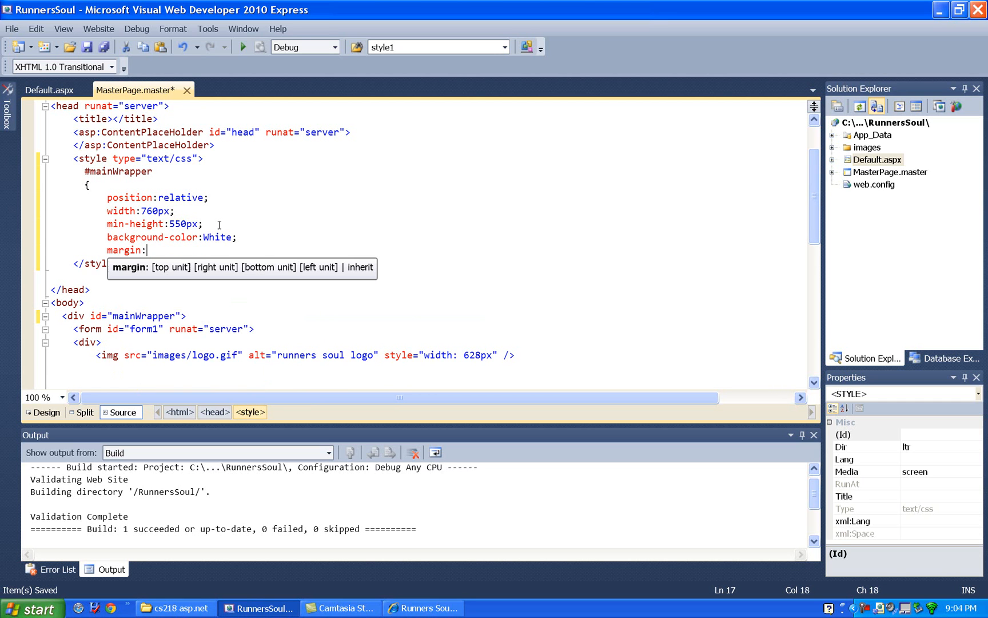
{"action": "type", "text": "0 auto;"}
{"action": "type", "text": "}"}
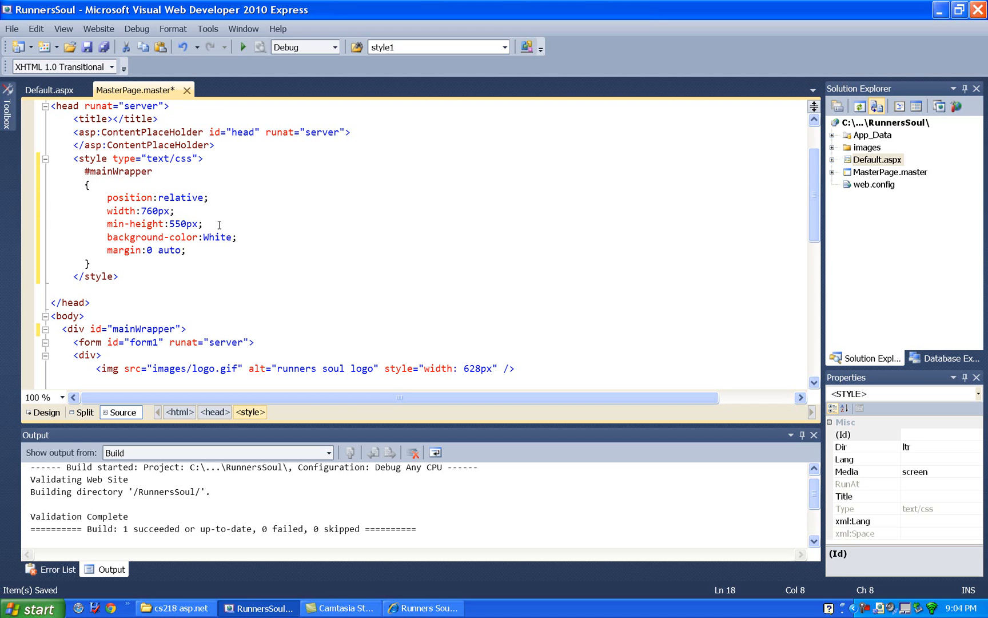
{"action": "mouse_move", "coordinate": [165, 236]}
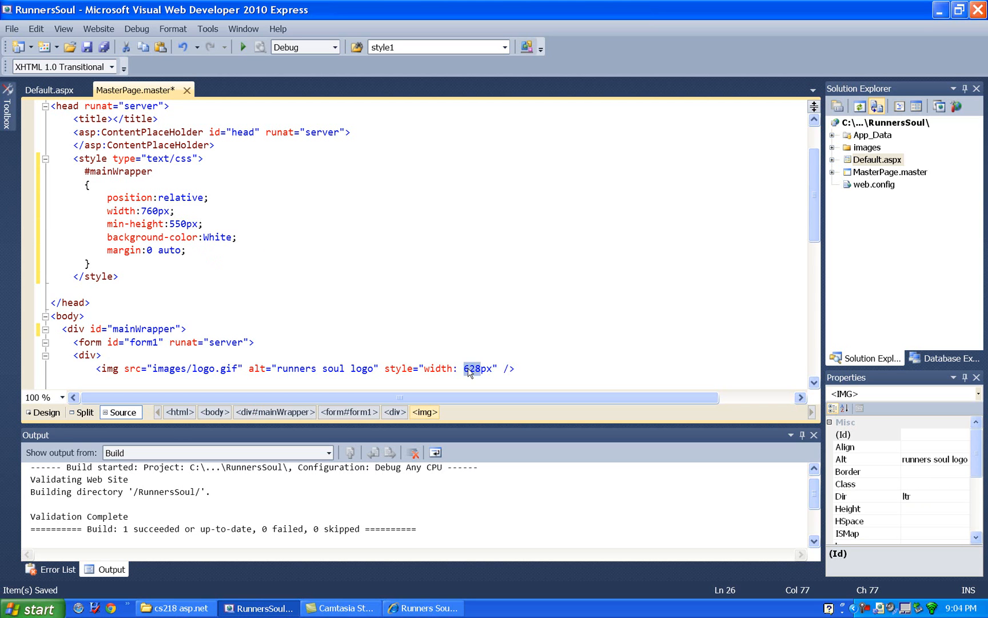
Step: Change the logo image's inline width from 628px to 760px
{"action": "type", "text": "760"}
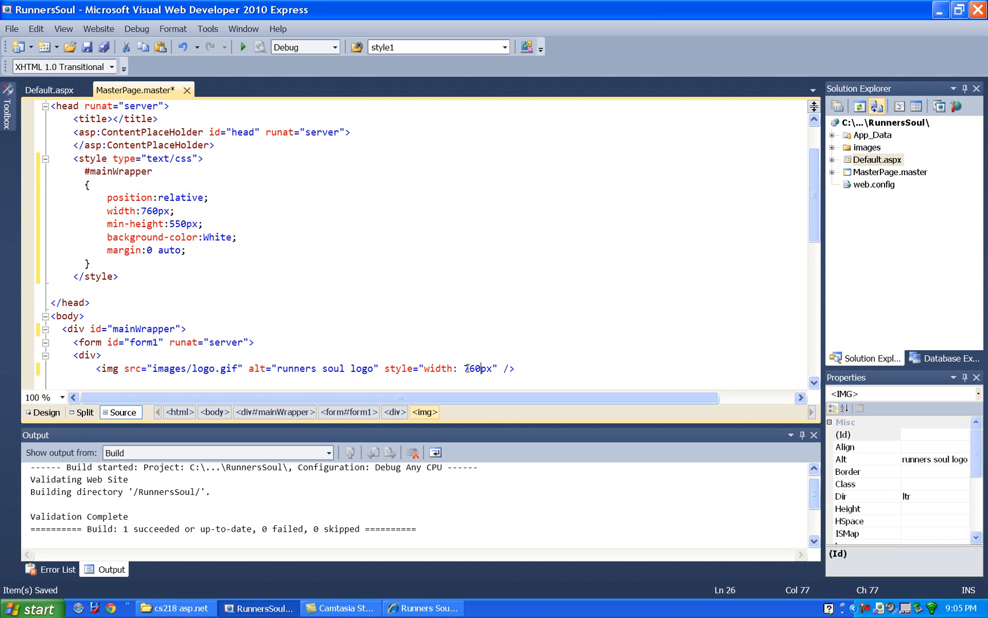
{"action": "mouse_move", "coordinate": [307, 226]}
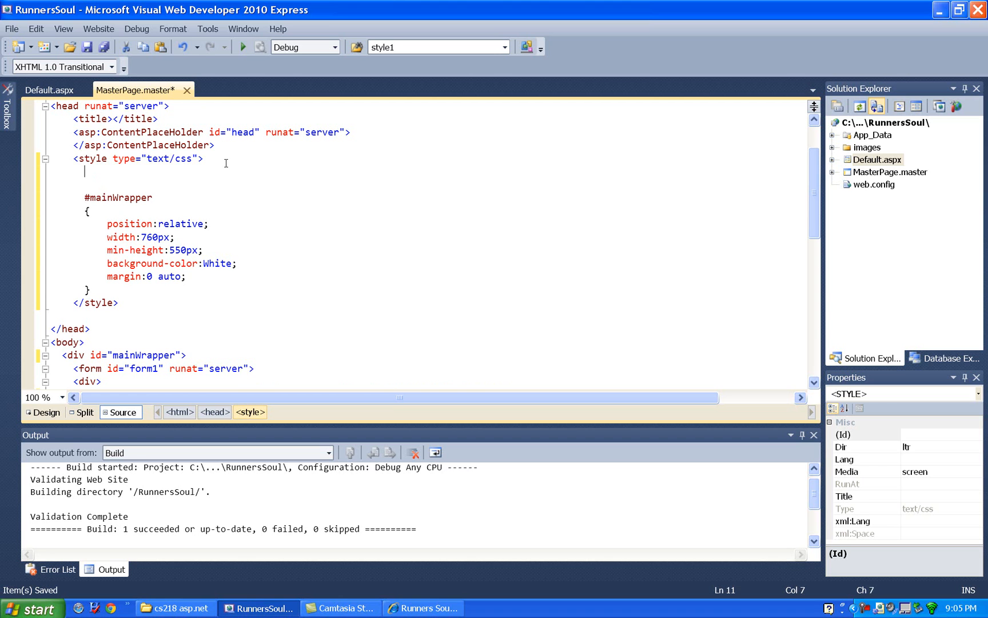
Step: Add a body rule with background-color:Blue, save, and run Default.aspx in the browser
{"action": "type", "text": "body"}
{"action": "type", "text": "background-color:Blue;"}
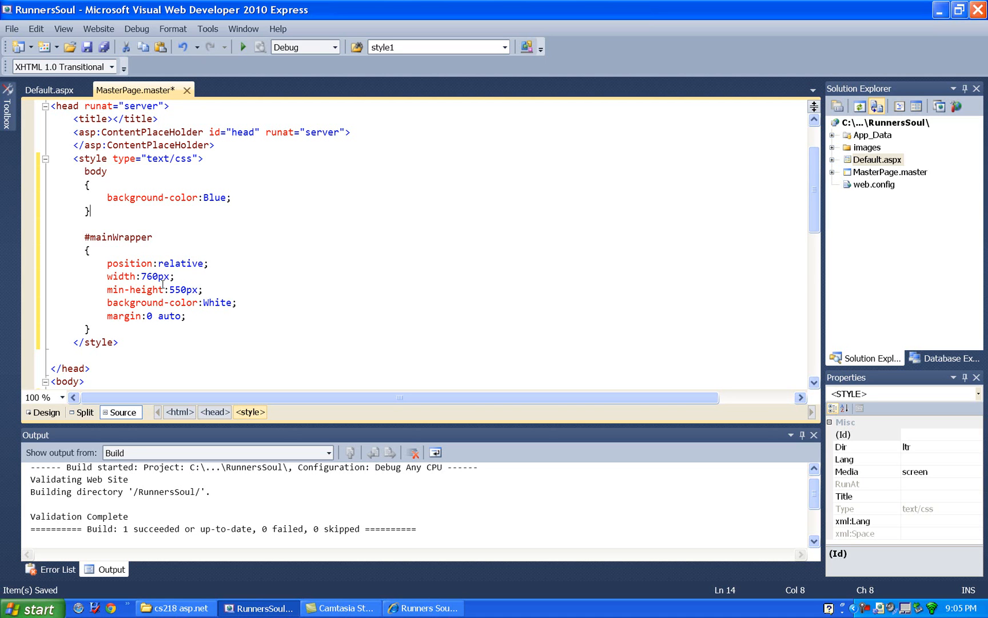
{"action": "mouse_move", "coordinate": [186, 226]}
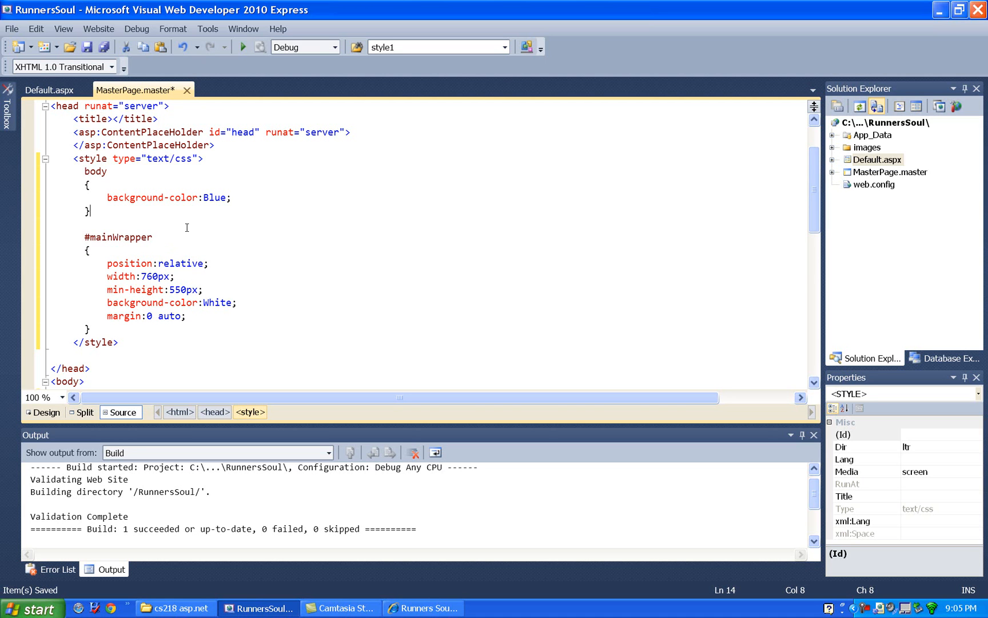
{"action": "mouse_move", "coordinate": [195, 197]}
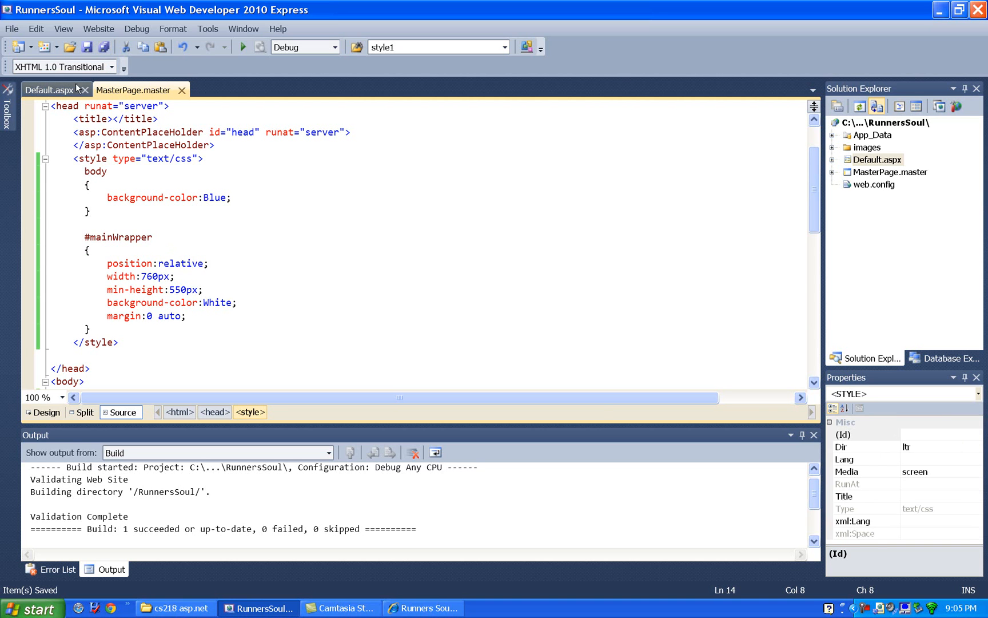
{"action": "left_click", "coordinate": [47, 89]}
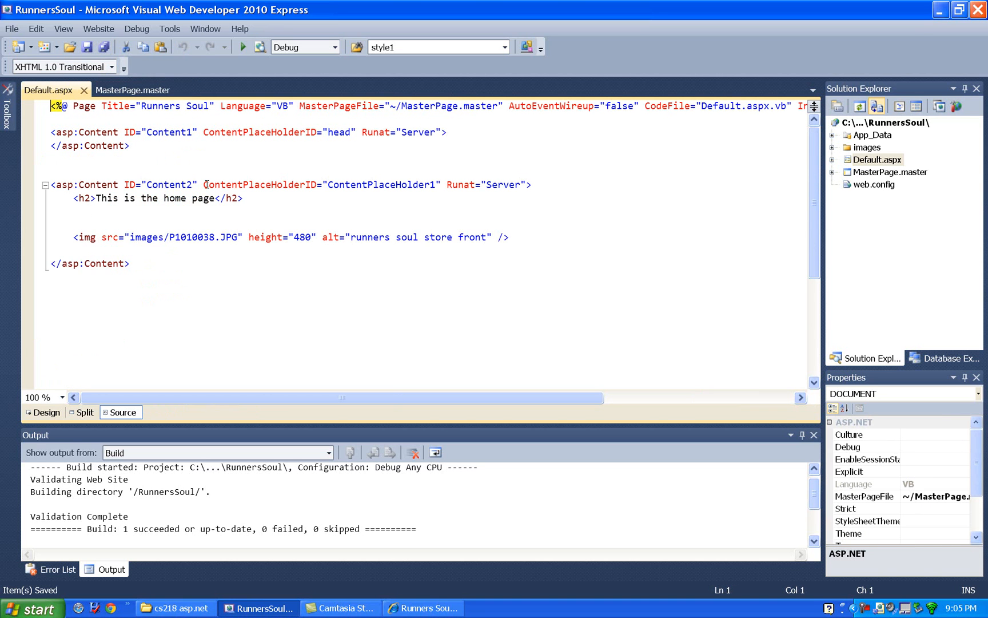
{"action": "left_click", "coordinate": [243, 47]}
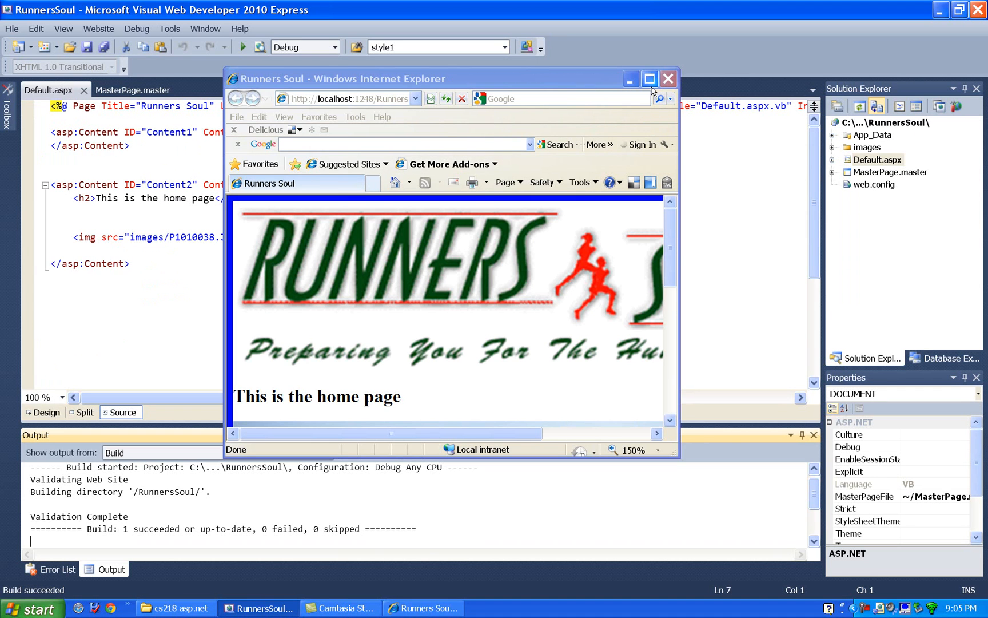
Step: Maximise Internet Explorer and scroll through the centred white page on blue
{"action": "left_click", "coordinate": [649, 78]}
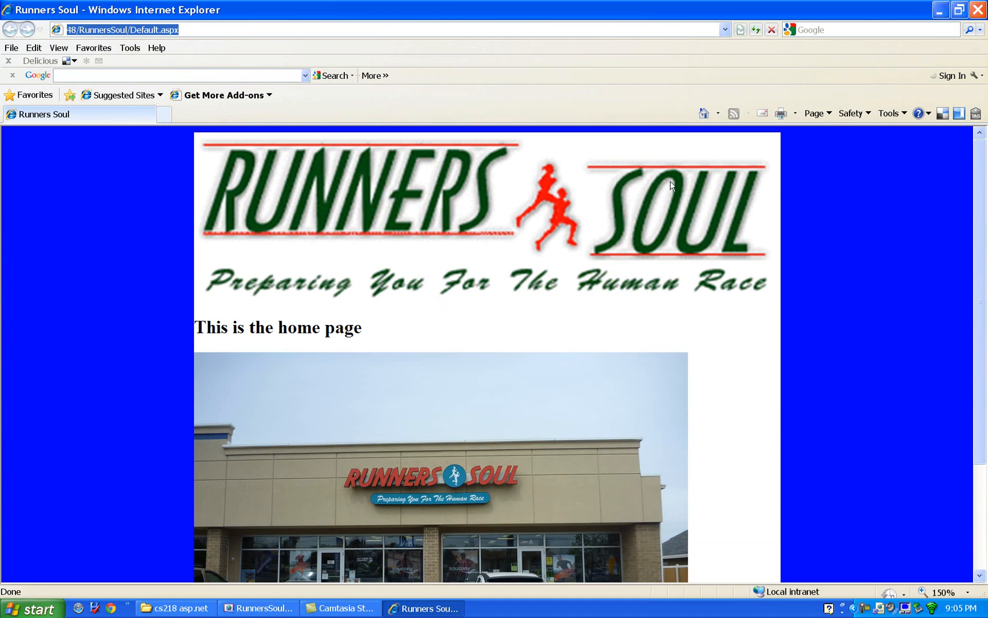
{"action": "mouse_move", "coordinate": [354, 262]}
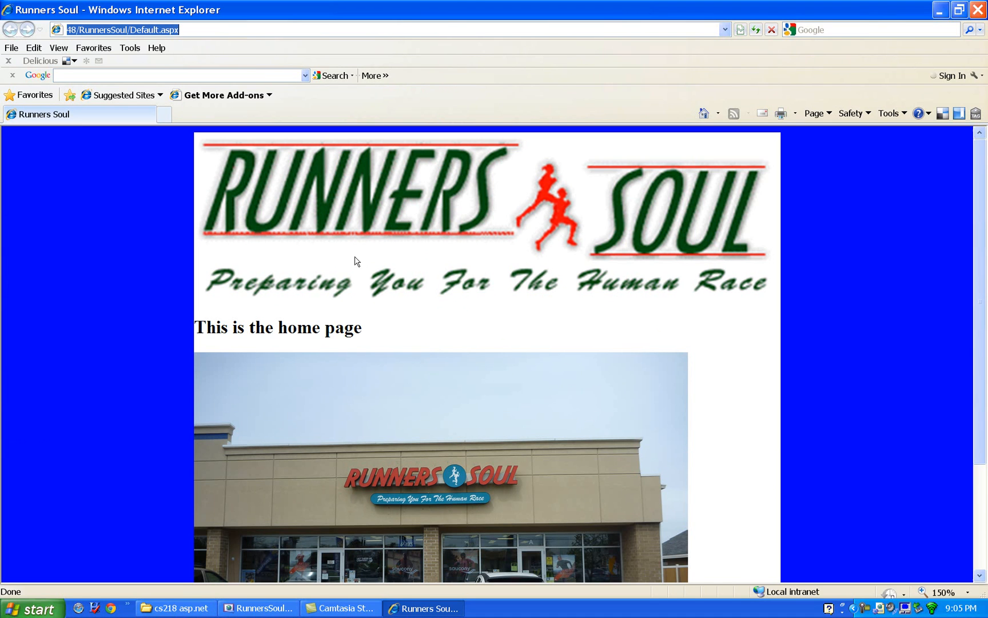
{"action": "mouse_move", "coordinate": [151, 338]}
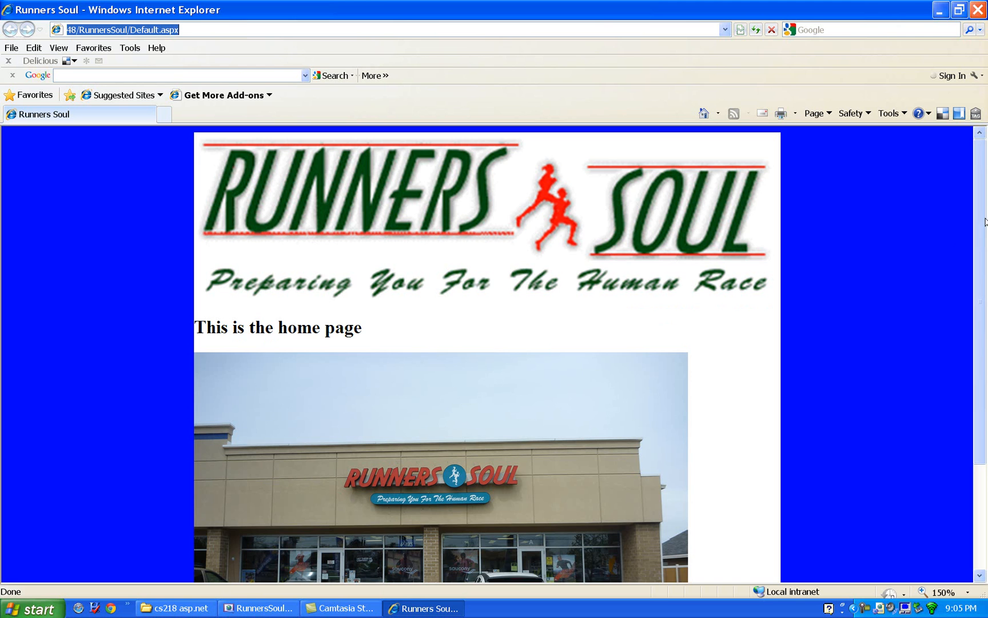
{"action": "scroll", "scroll_direction": "down", "scroll_amount": 3}
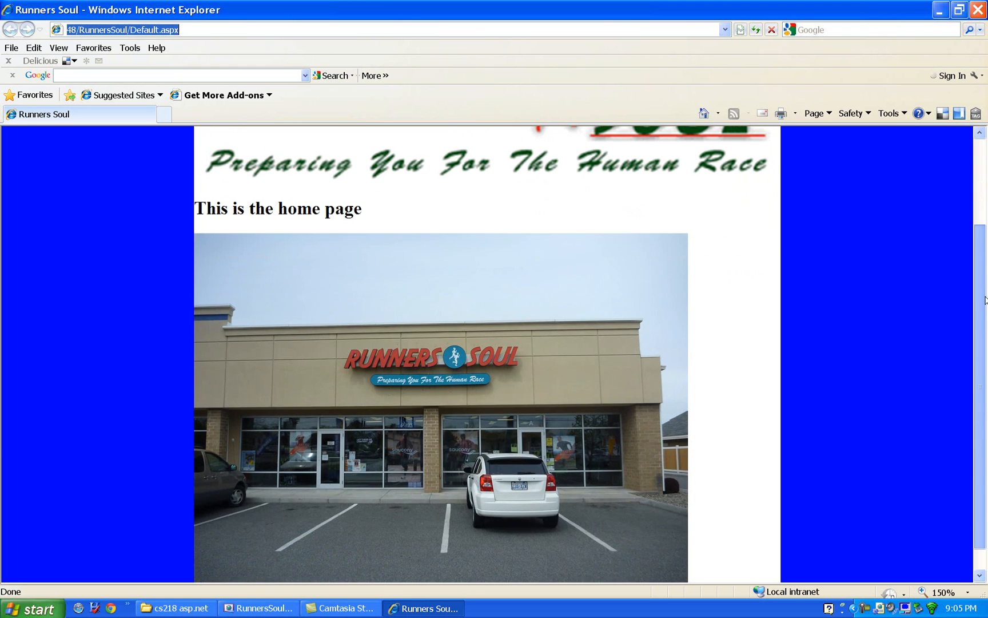
{"action": "scroll", "scroll_direction": "up", "scroll_amount": 3}
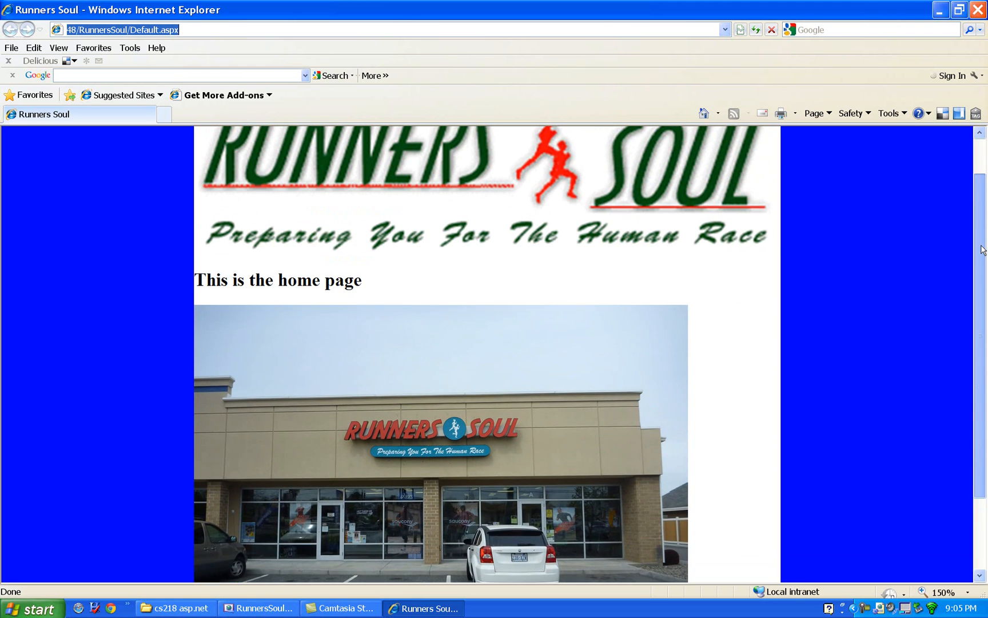
{"action": "scroll", "scroll_direction": "up", "scroll_amount": 3}
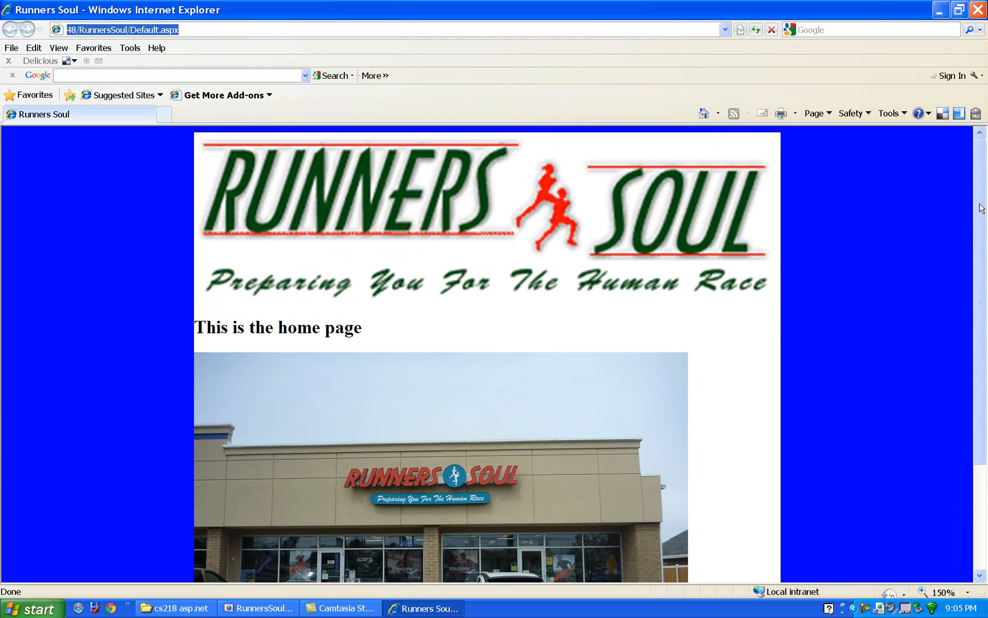
{"action": "mouse_move", "coordinate": [534, 288]}
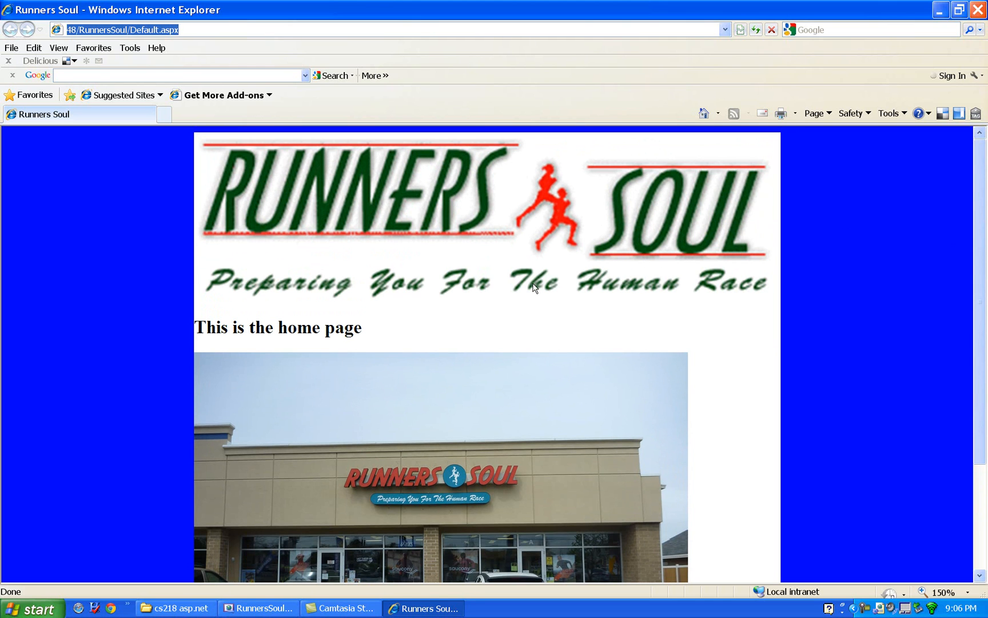
{"action": "mouse_move", "coordinate": [565, 304]}
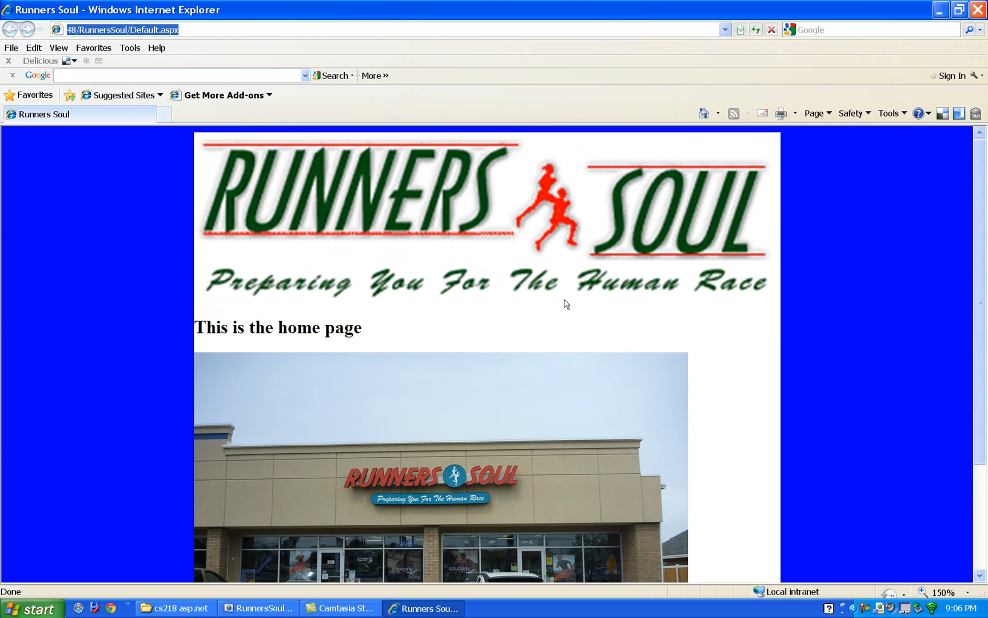
{"action": "mouse_move", "coordinate": [451, 378]}
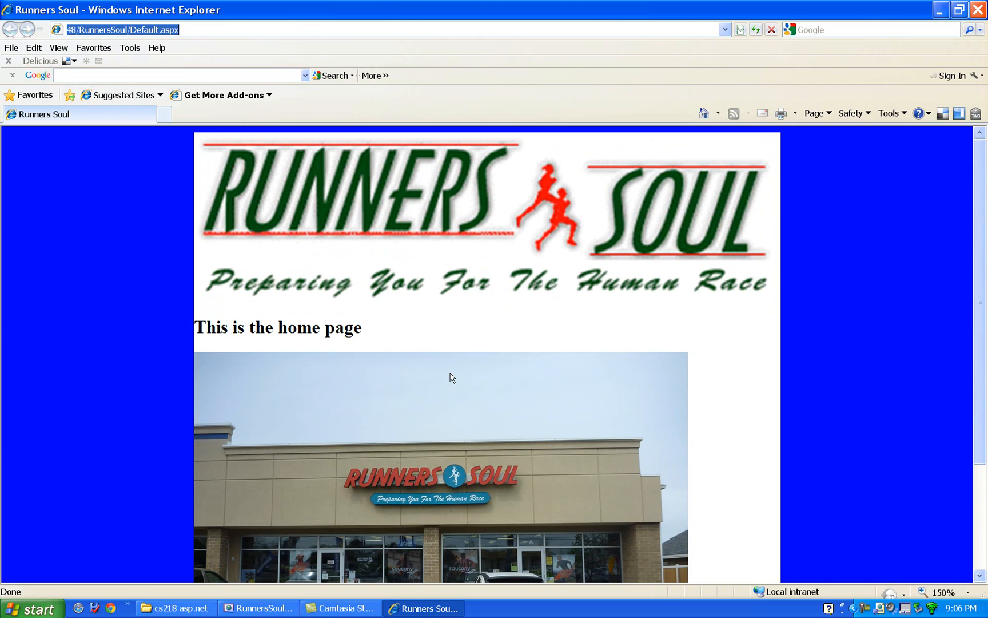